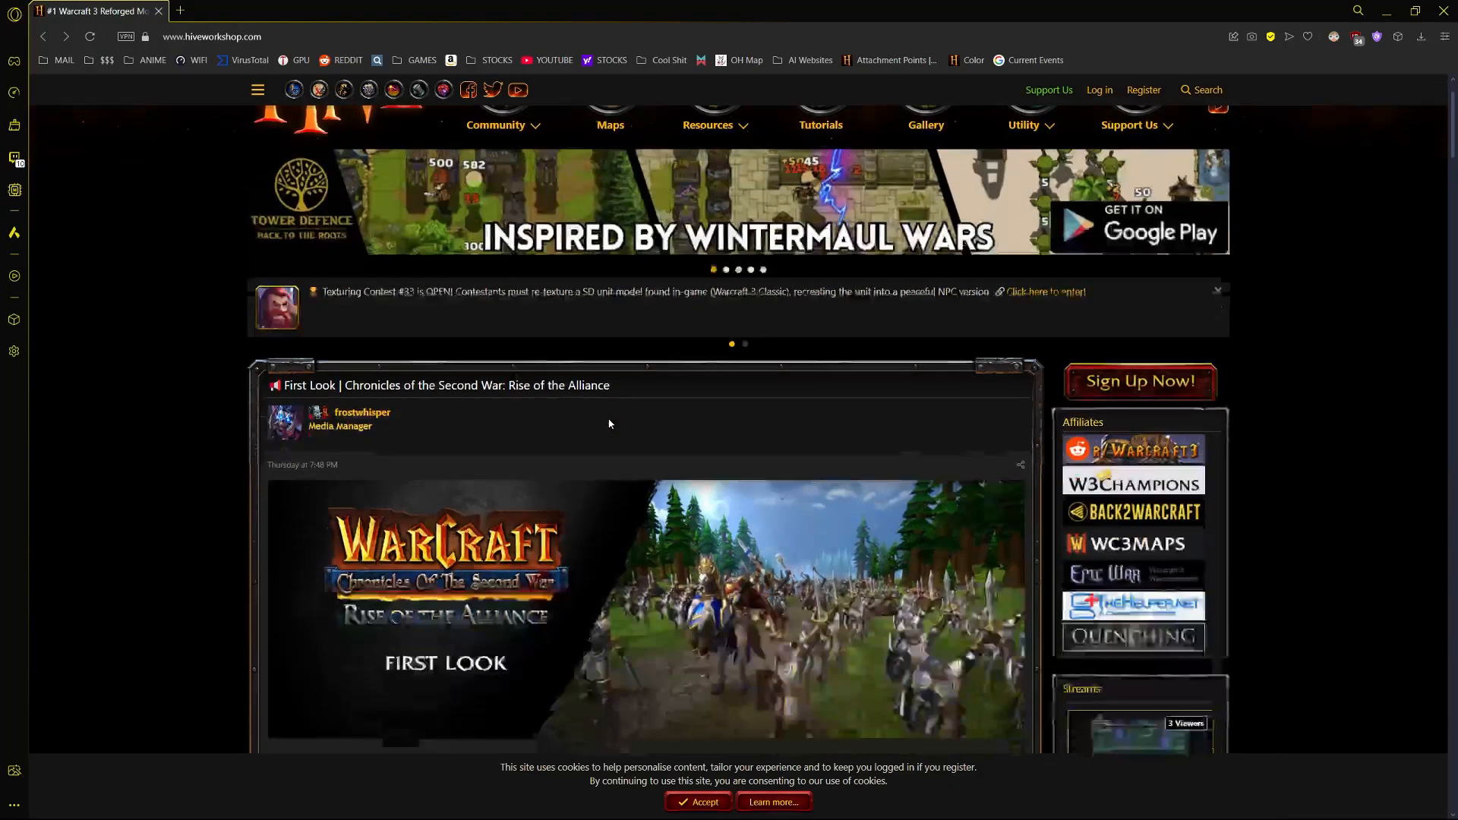
# - Download the Daemon (Orcs & Humans) model from Hive Workshop's custom models listing
pyautogui.scroll(3)
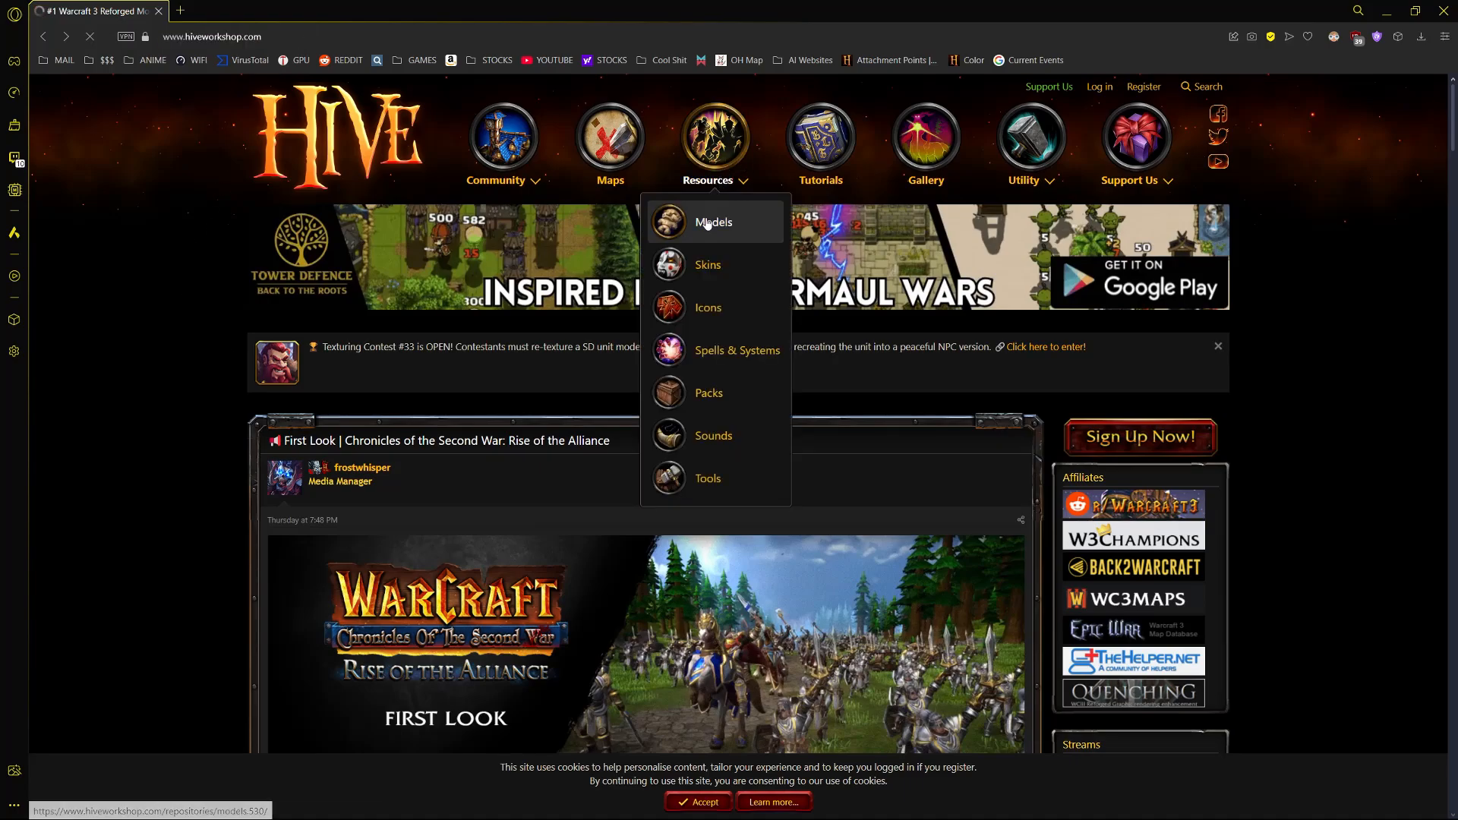
pyautogui.click(713, 221)
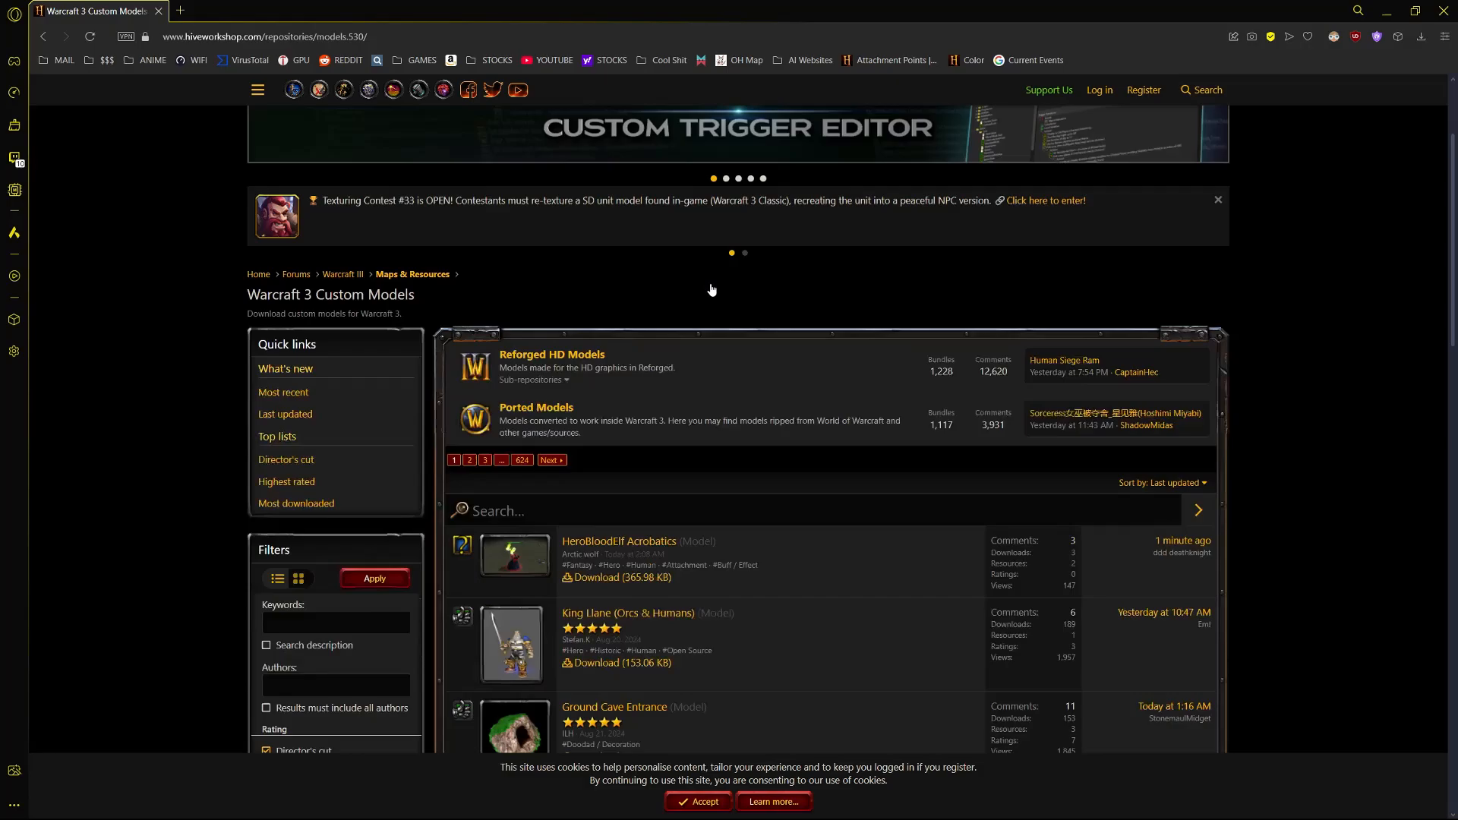
pyautogui.scroll(-3)
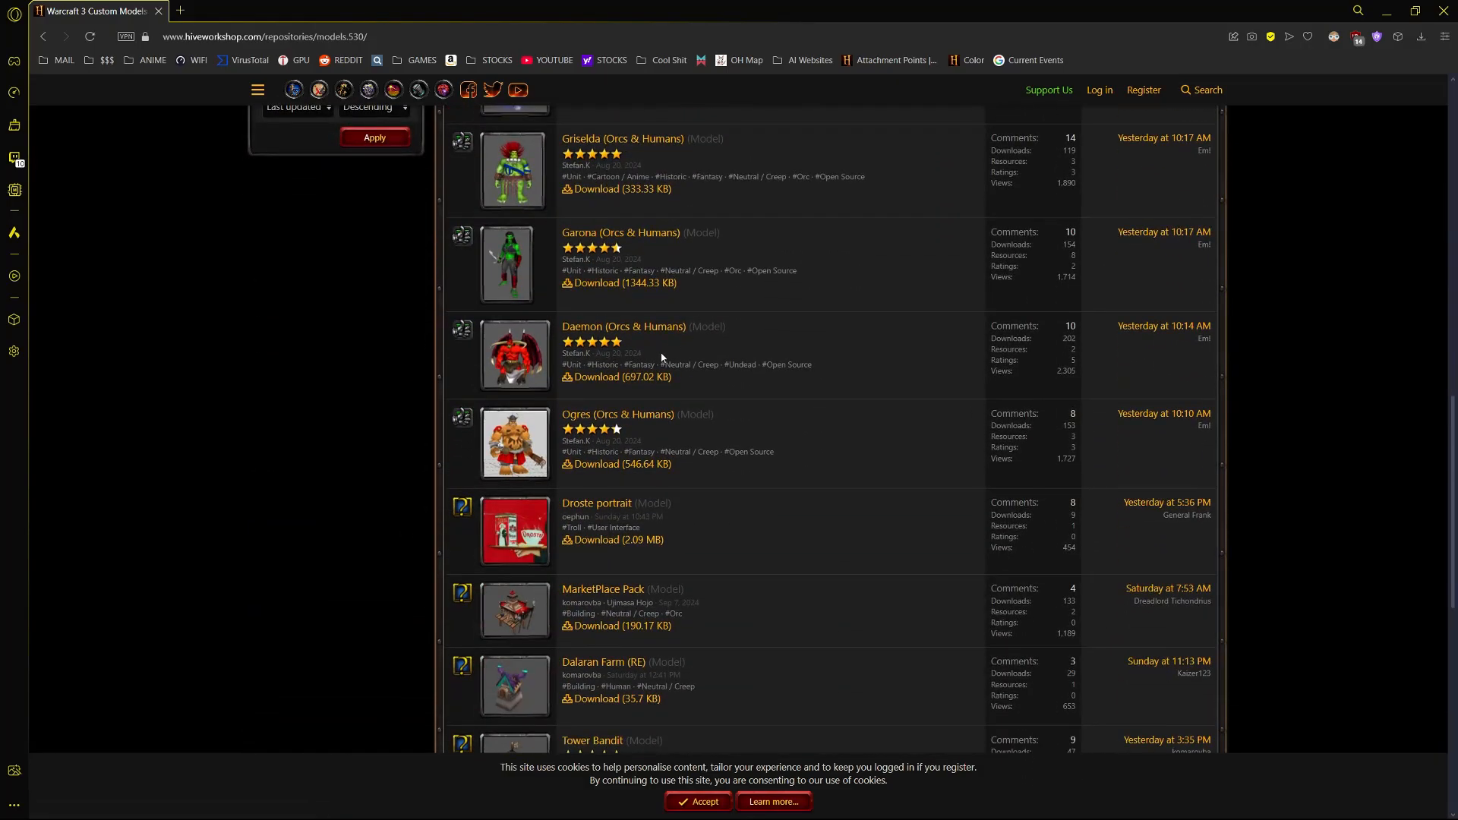
pyautogui.click(622, 327)
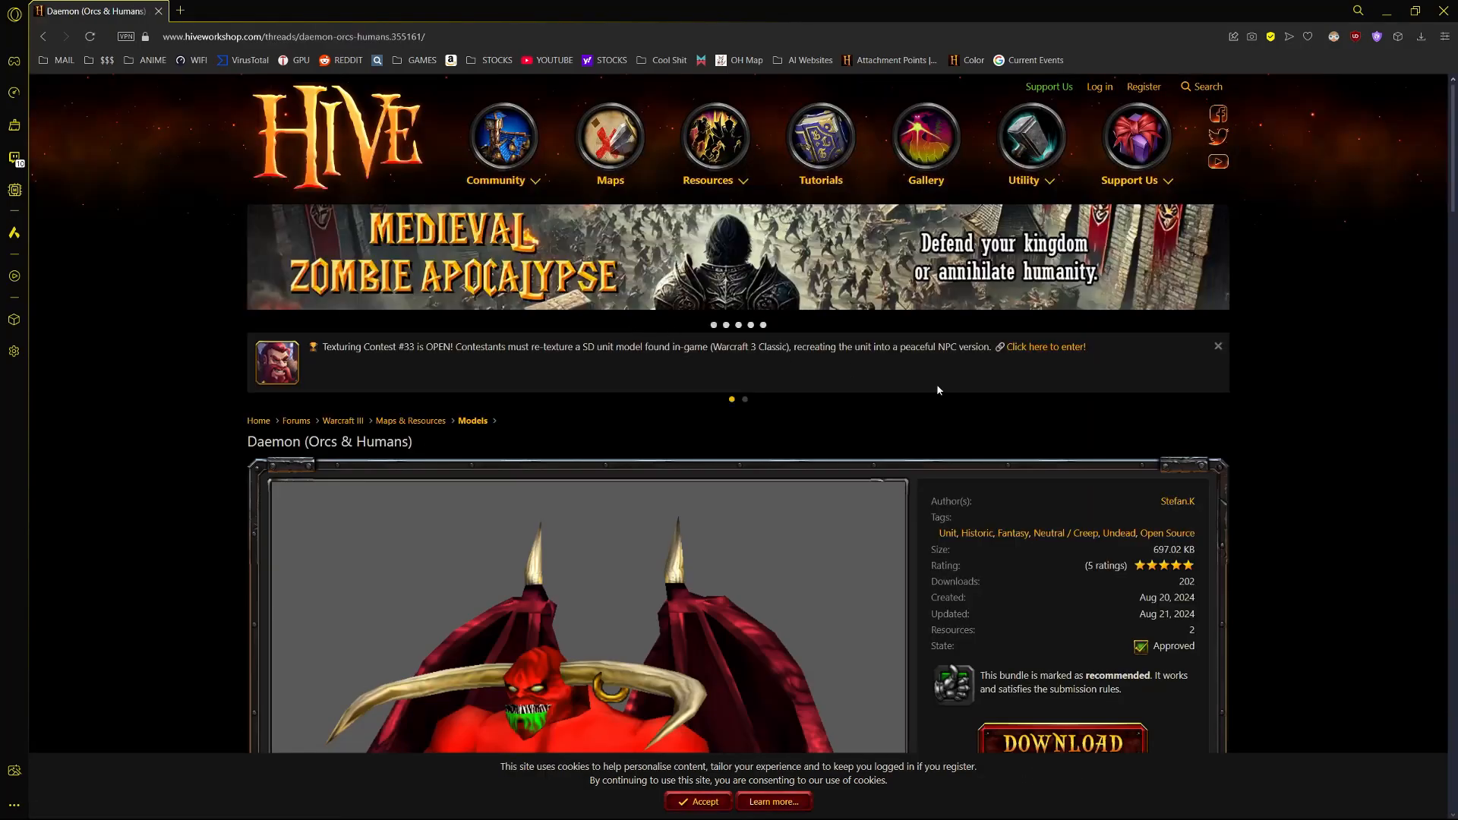
pyautogui.scroll(-3)
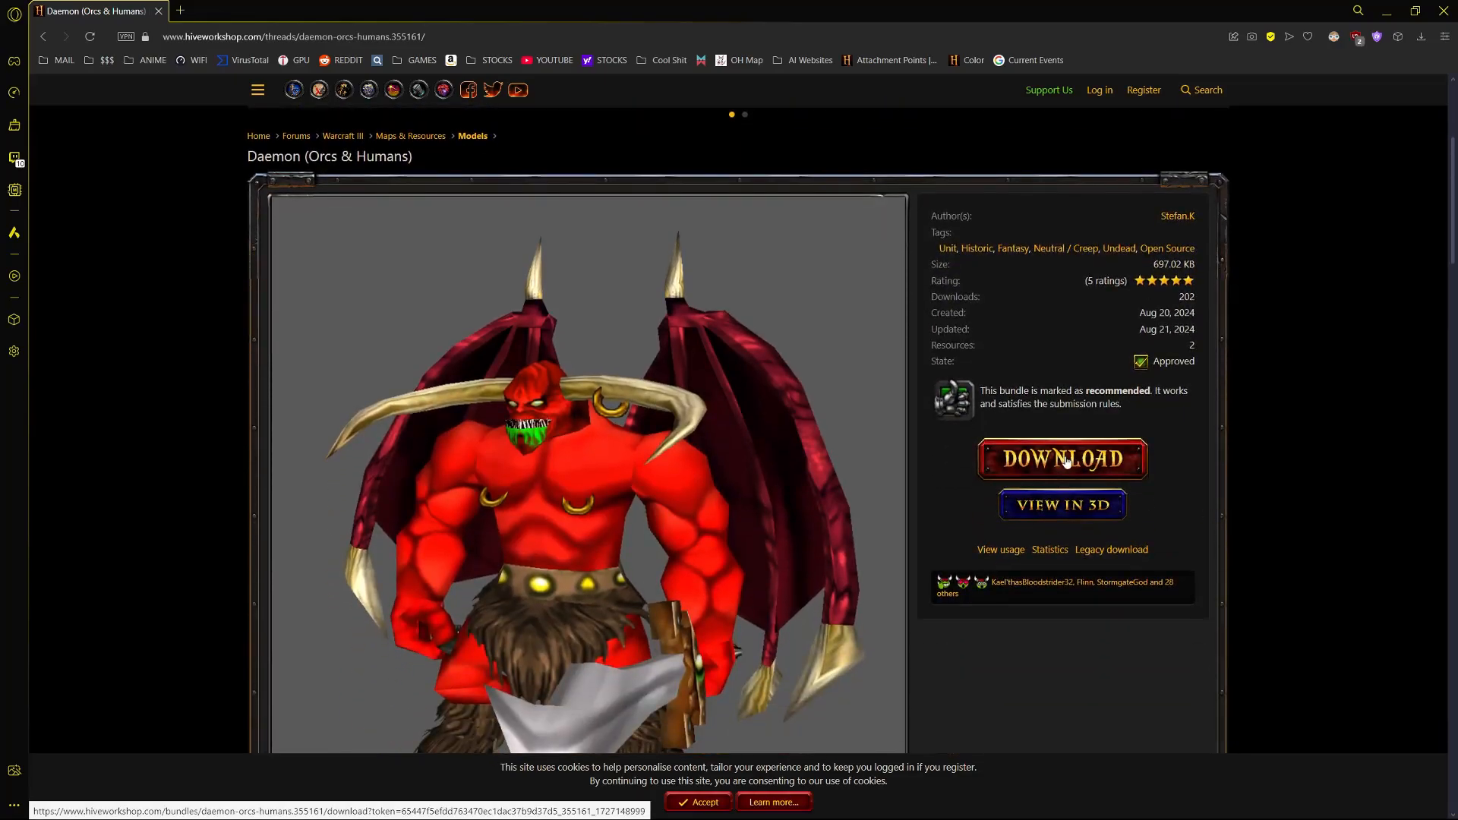
pyautogui.click(1061, 458)
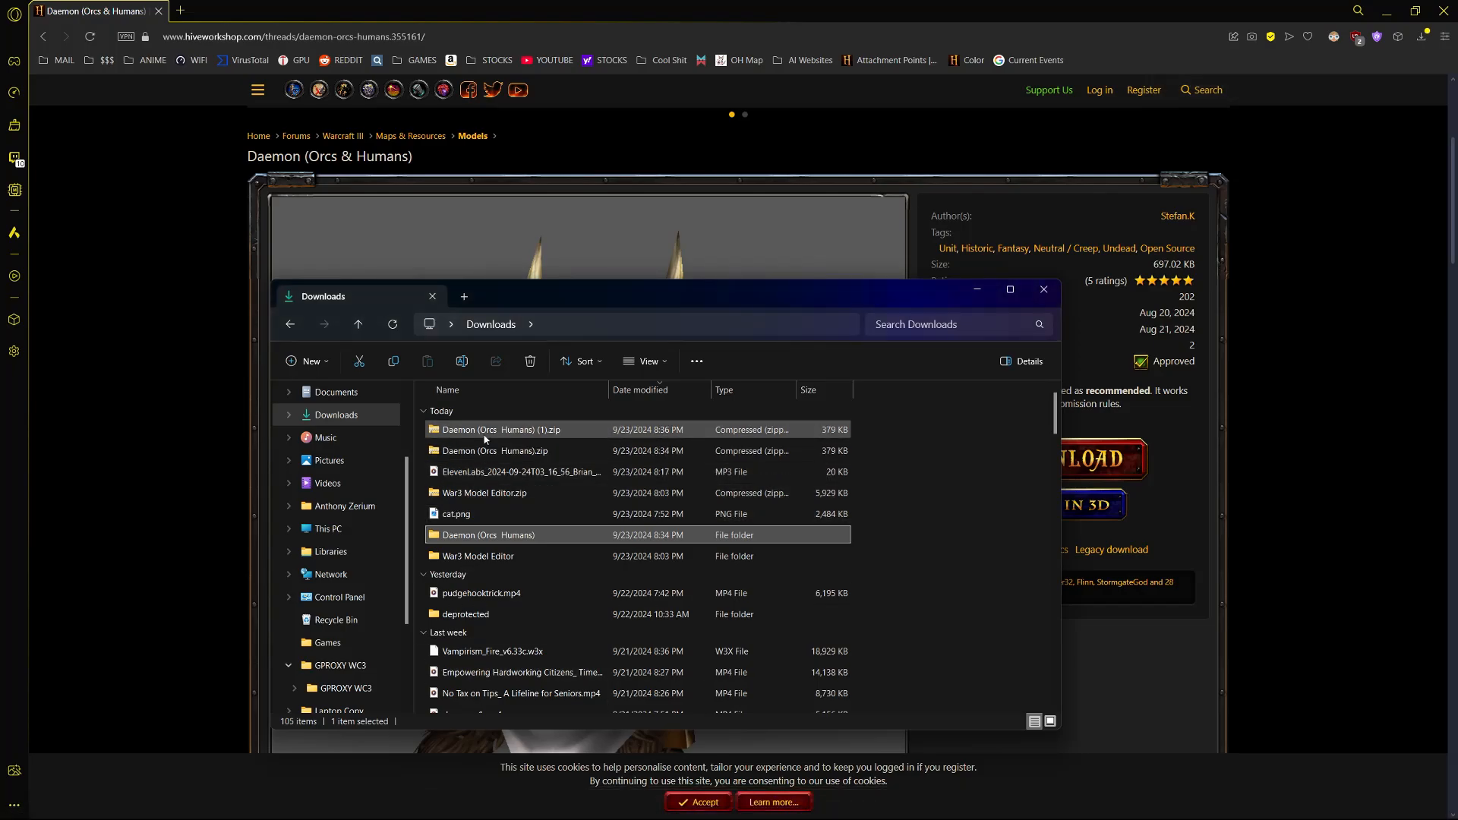
# - Extract Daemon (Orcs Humans) (1).zip into its own folder in Downloads
pyautogui.rightClick(483, 428)
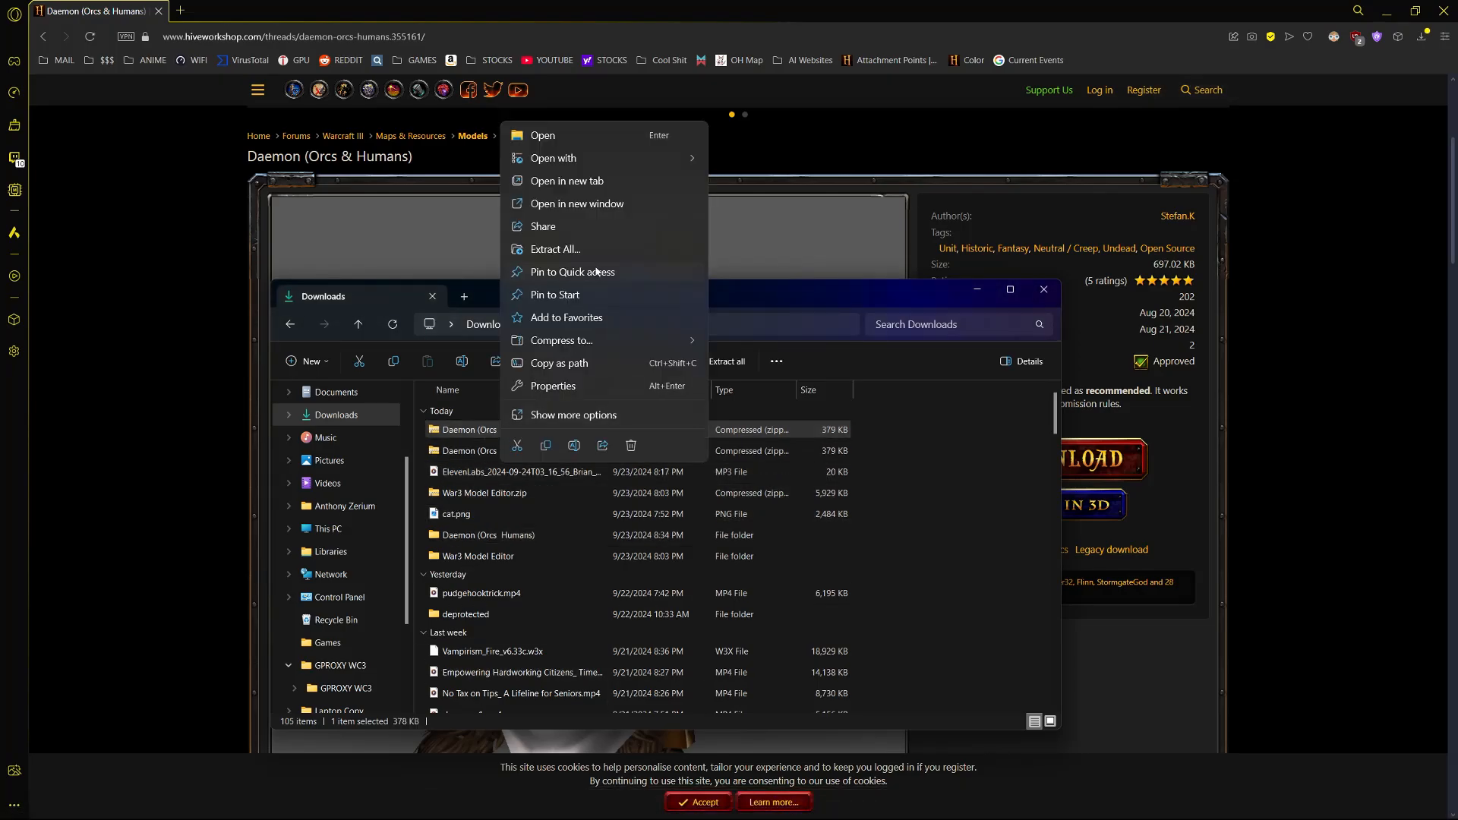
pyautogui.click(553, 249)
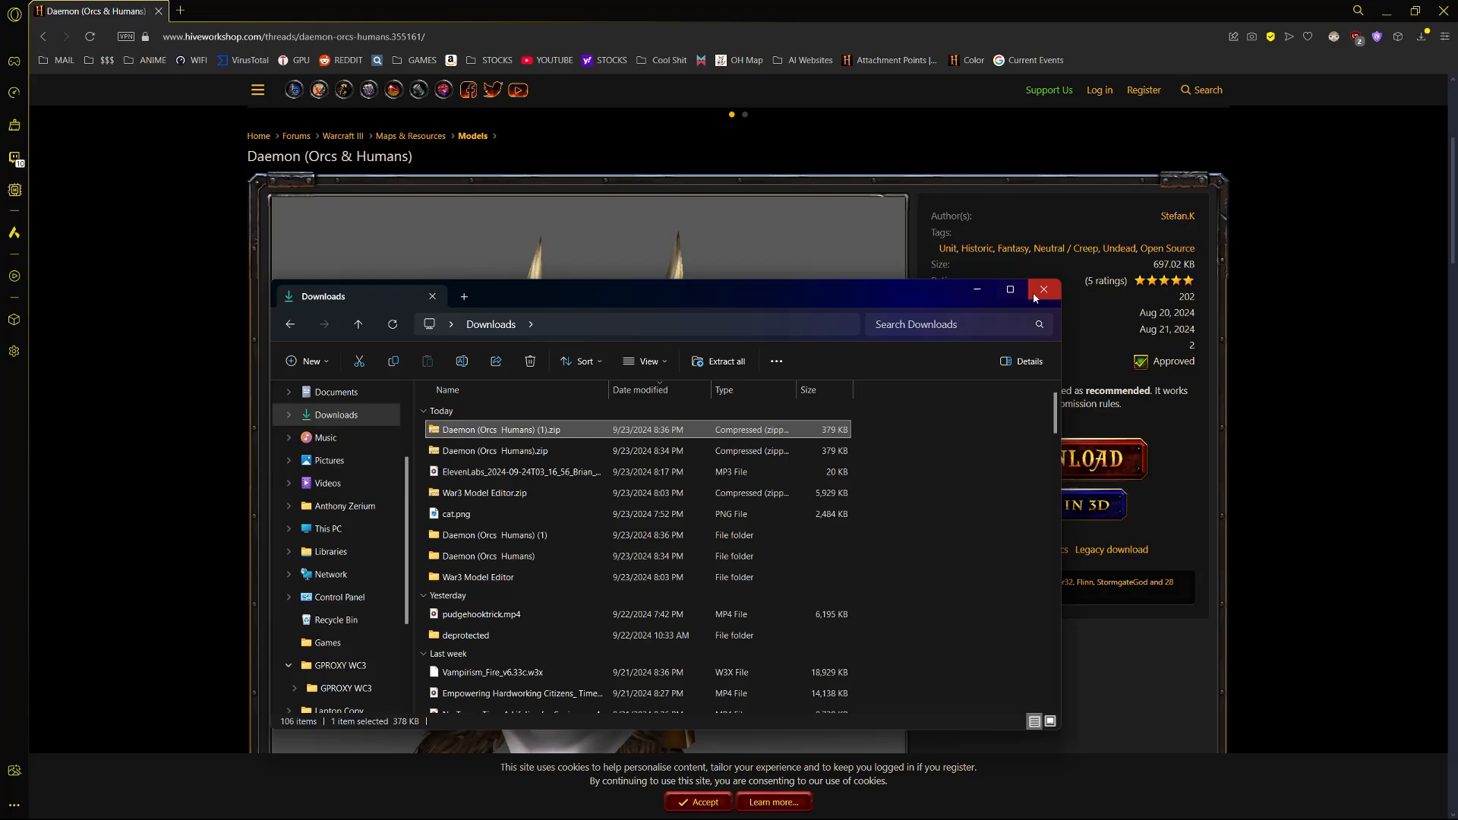
pyautogui.click(1043, 290)
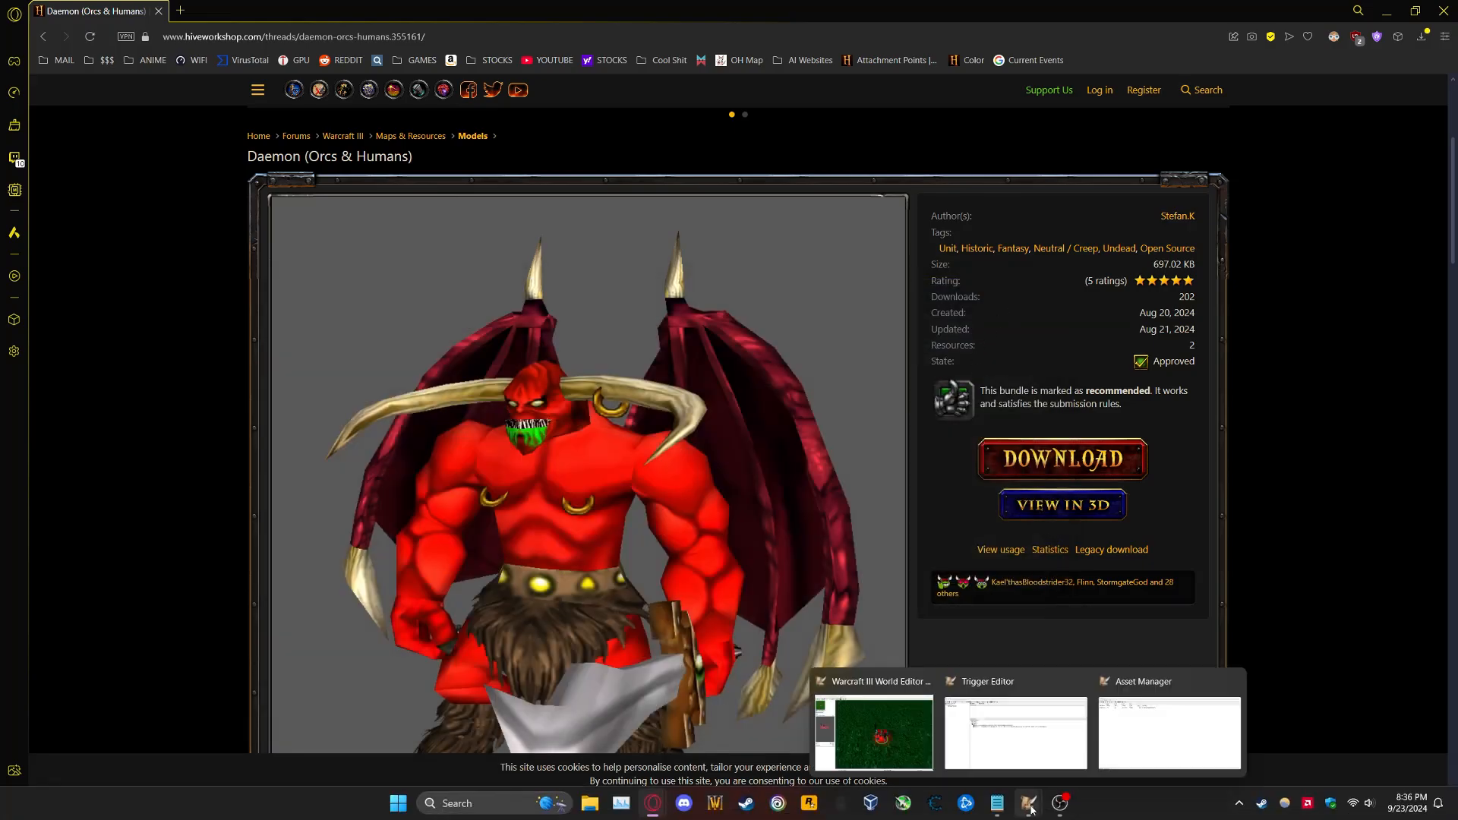
# - Import the Daemon .mdx from Downloads > Daemon (Orcs Humans) into the Asset Manager
pyautogui.click(874, 732)
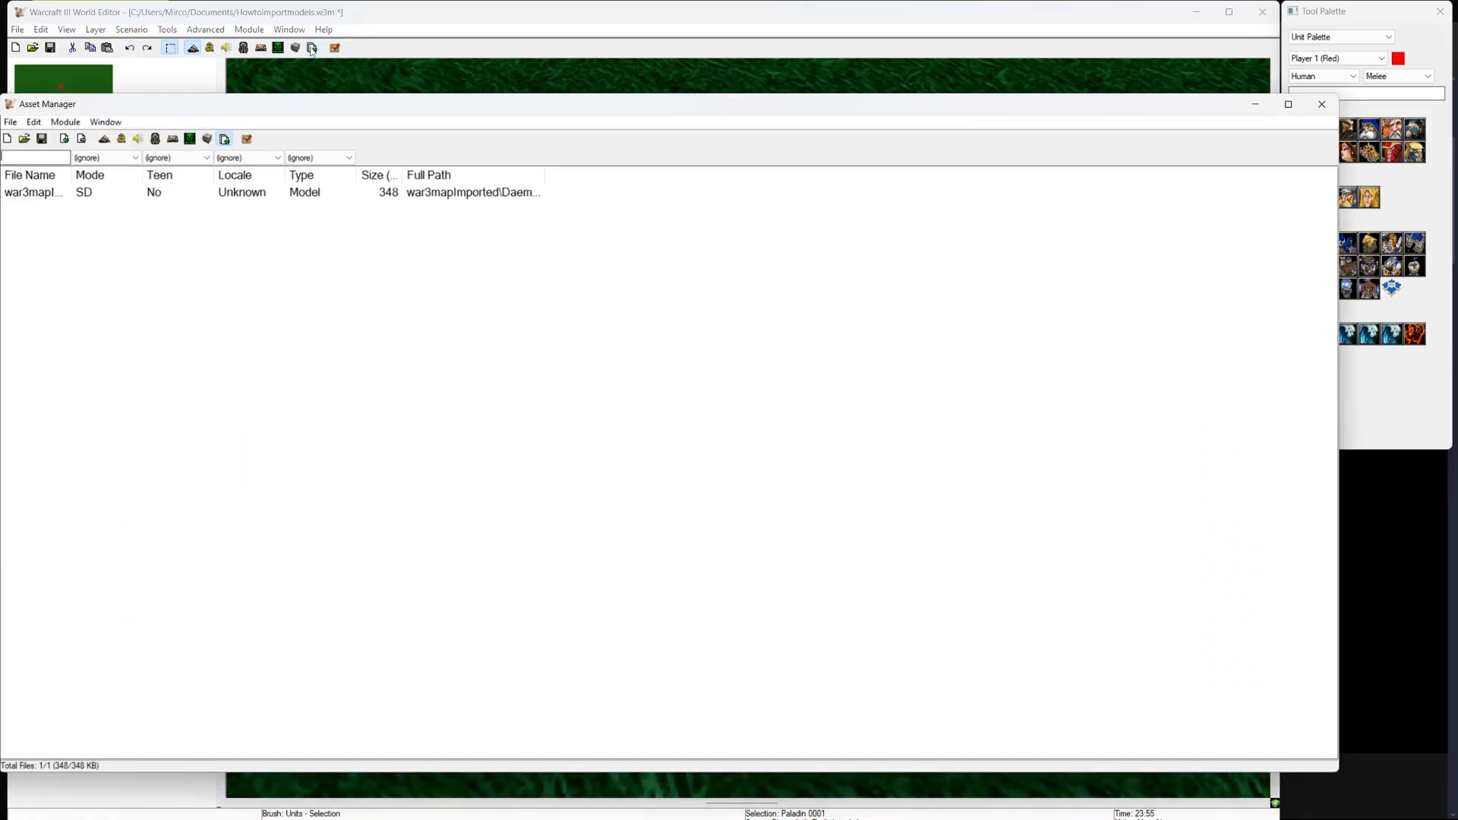
pyautogui.click(10, 121)
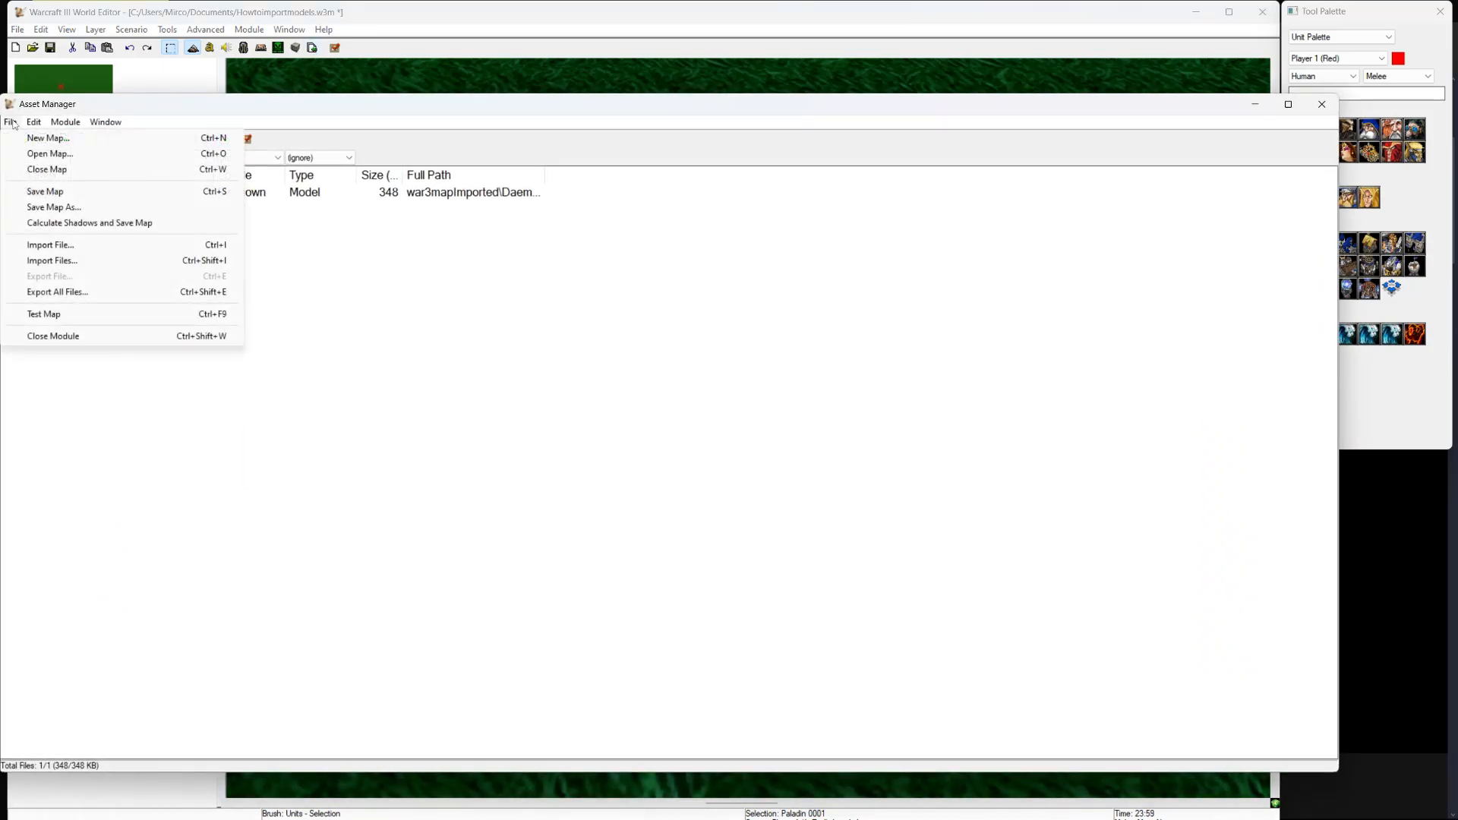
pyautogui.moveTo(51, 244)
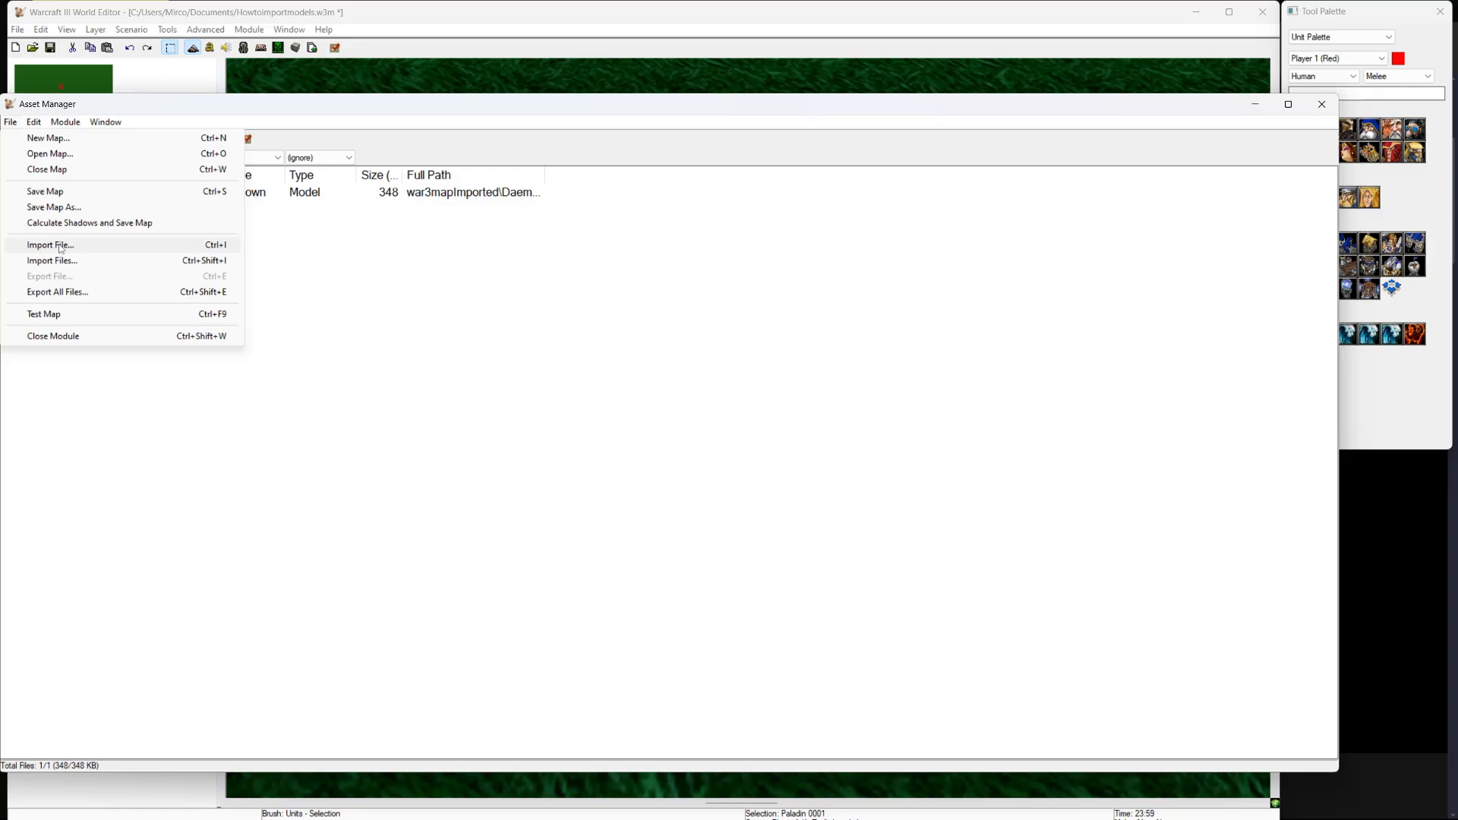
pyautogui.click(50, 245)
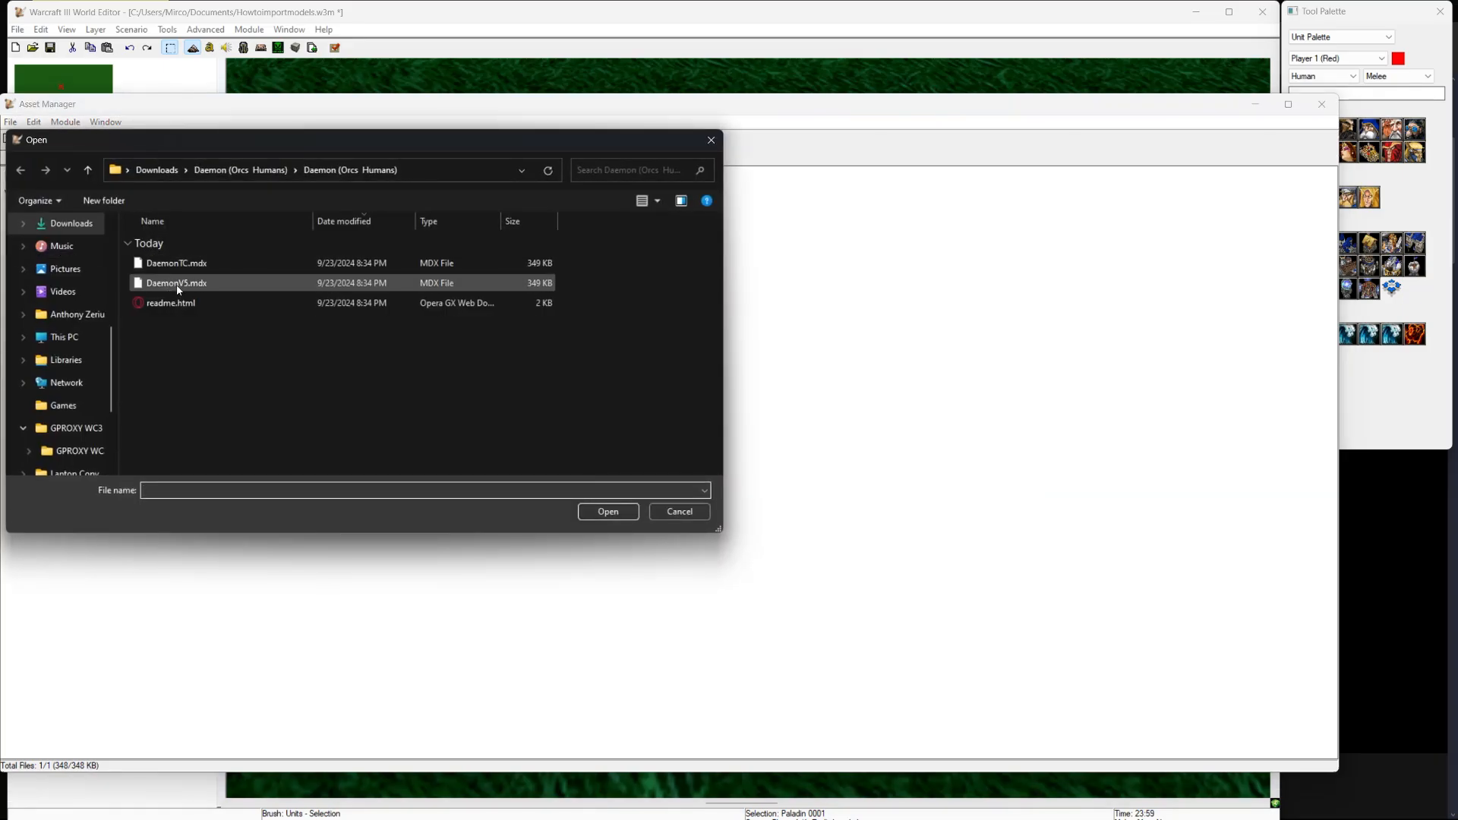
pyautogui.click(156, 170)
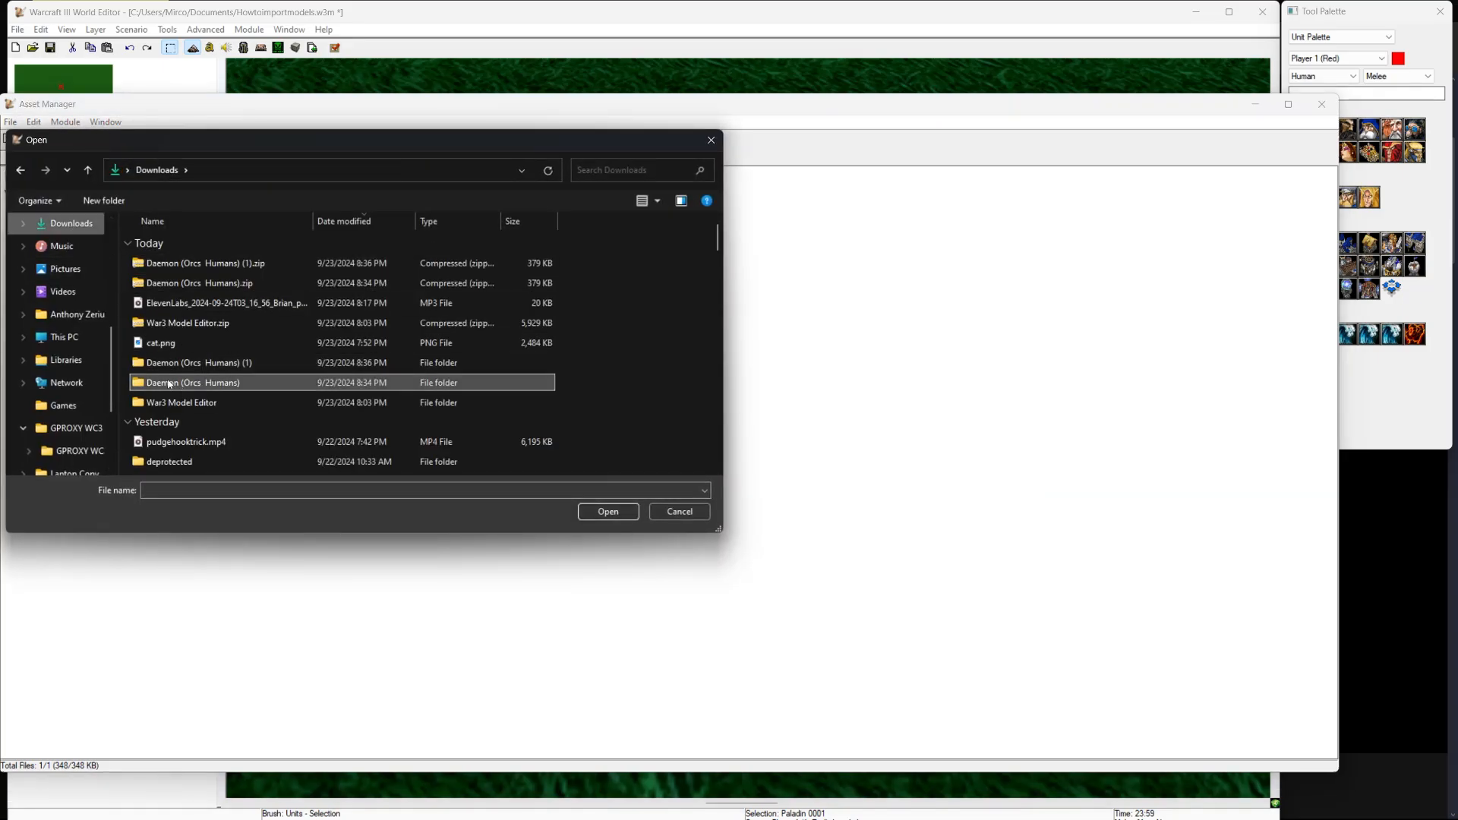
pyautogui.doubleClick(198, 363)
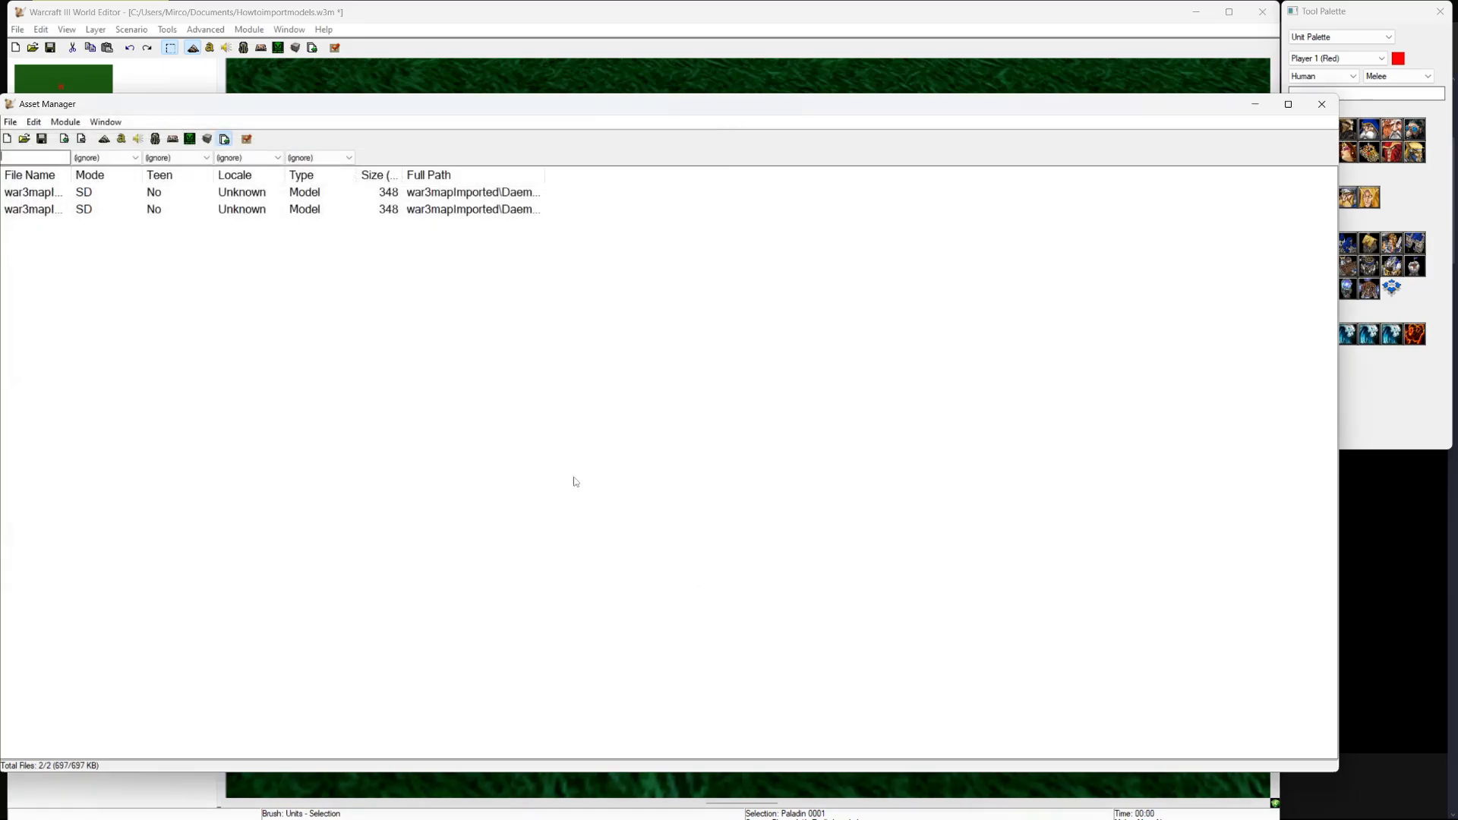
# - Search the Object Editor unit list for 'paladin' to reach its Art - Model File field
pyautogui.click(232, 192)
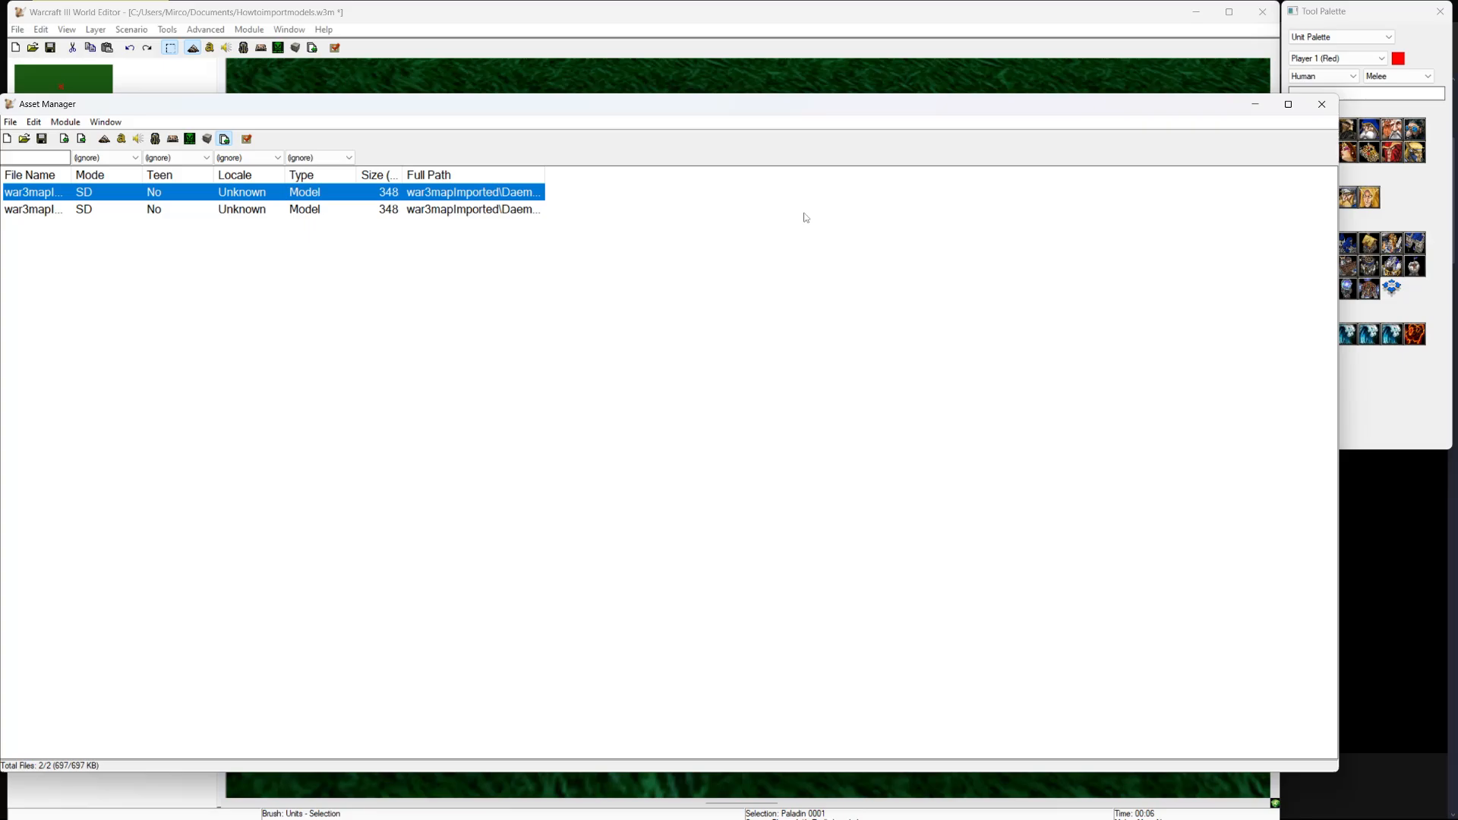
pyautogui.click(241, 47)
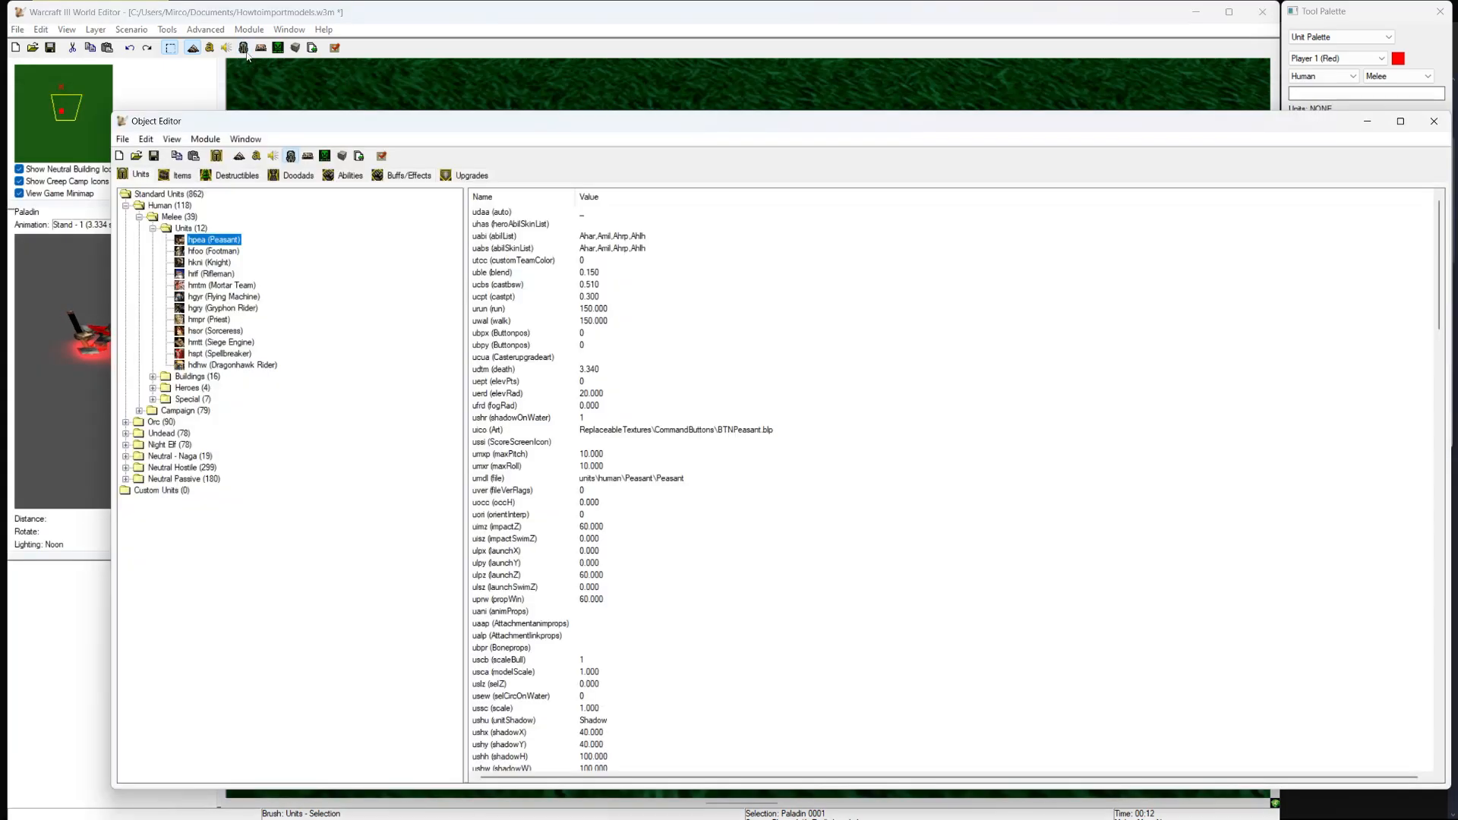
pyautogui.click(212, 273)
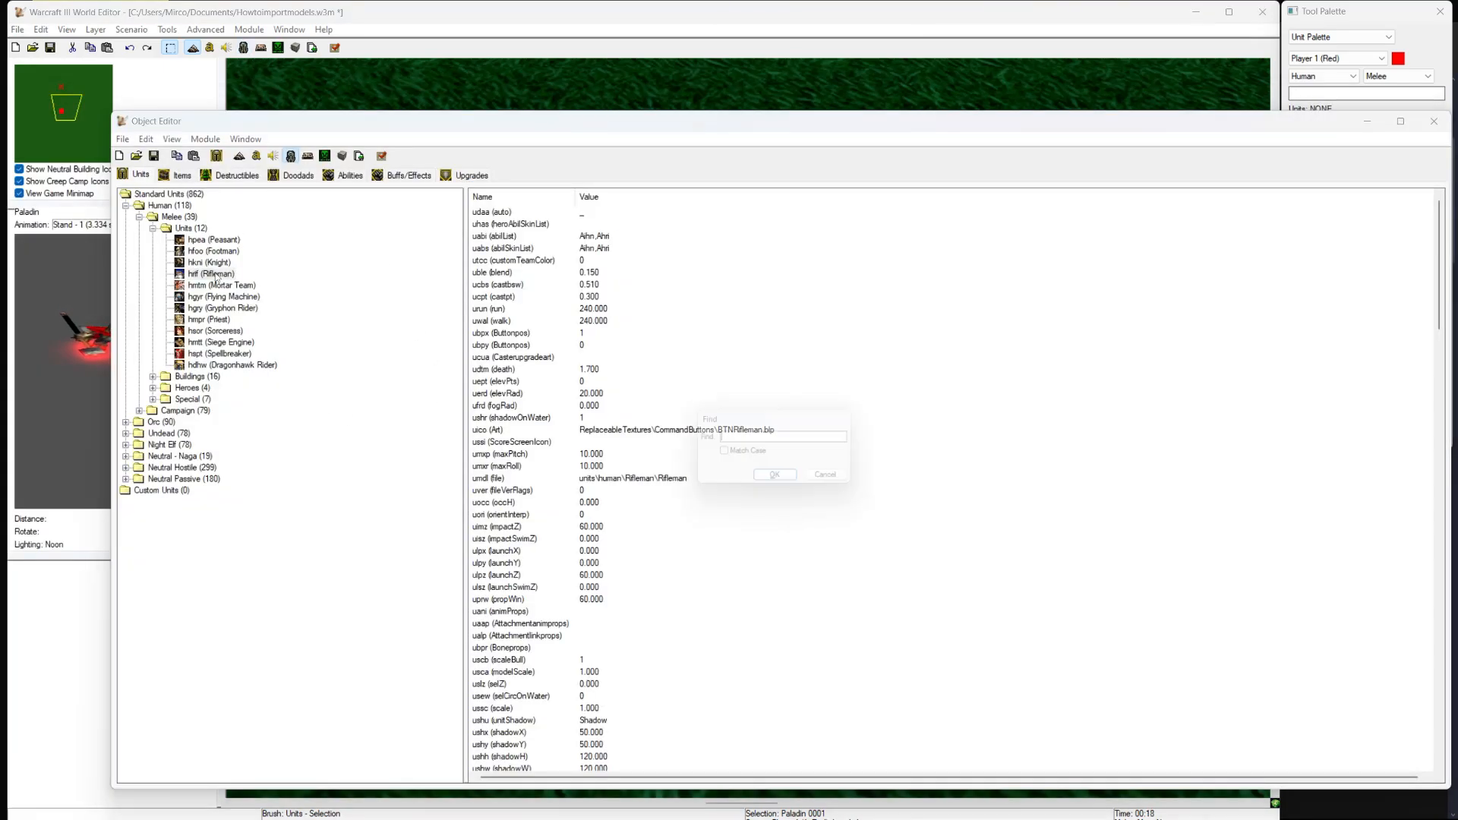
pyautogui.write('paladin')
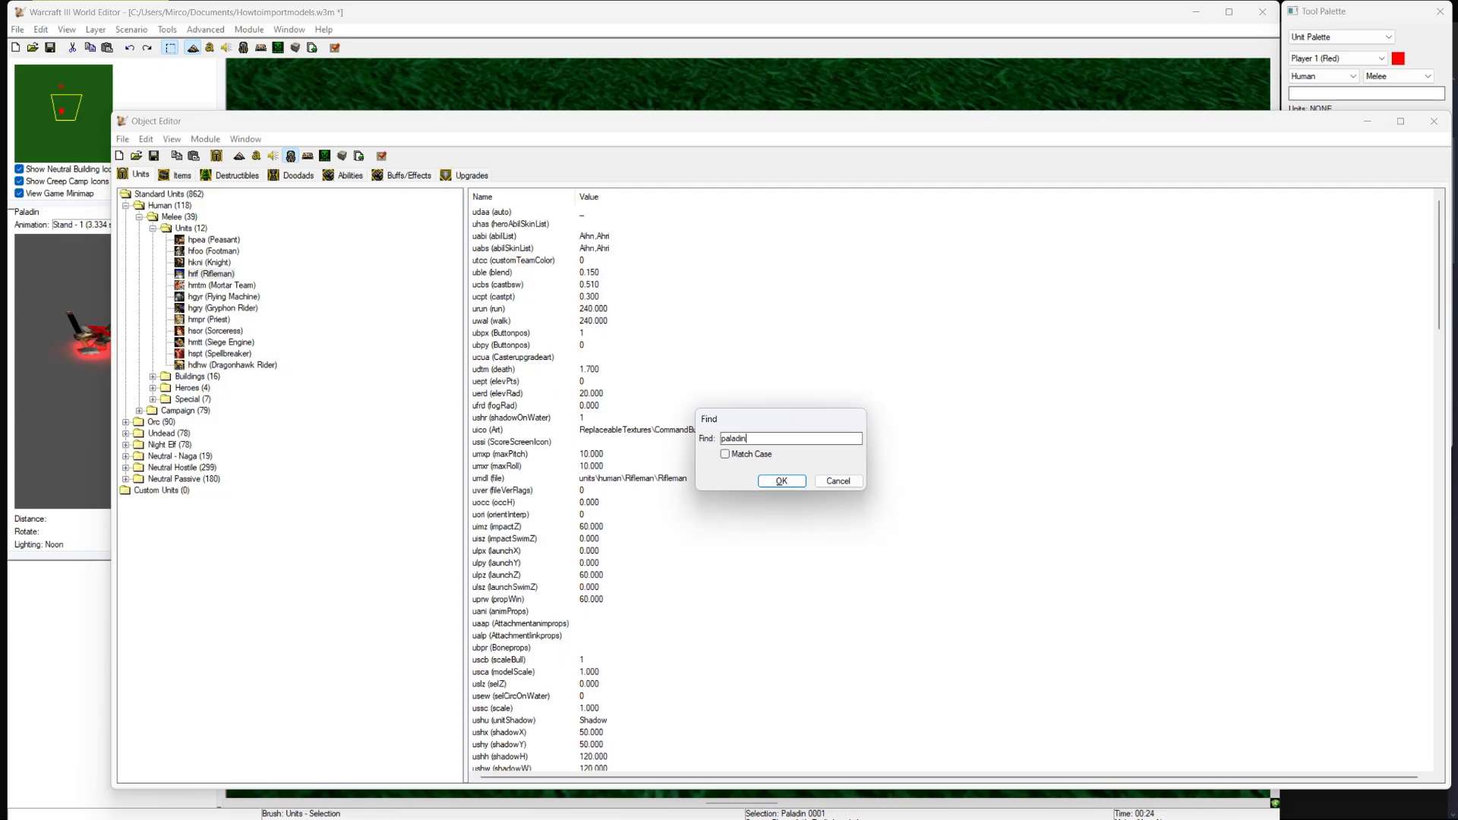
pyautogui.click(780, 481)
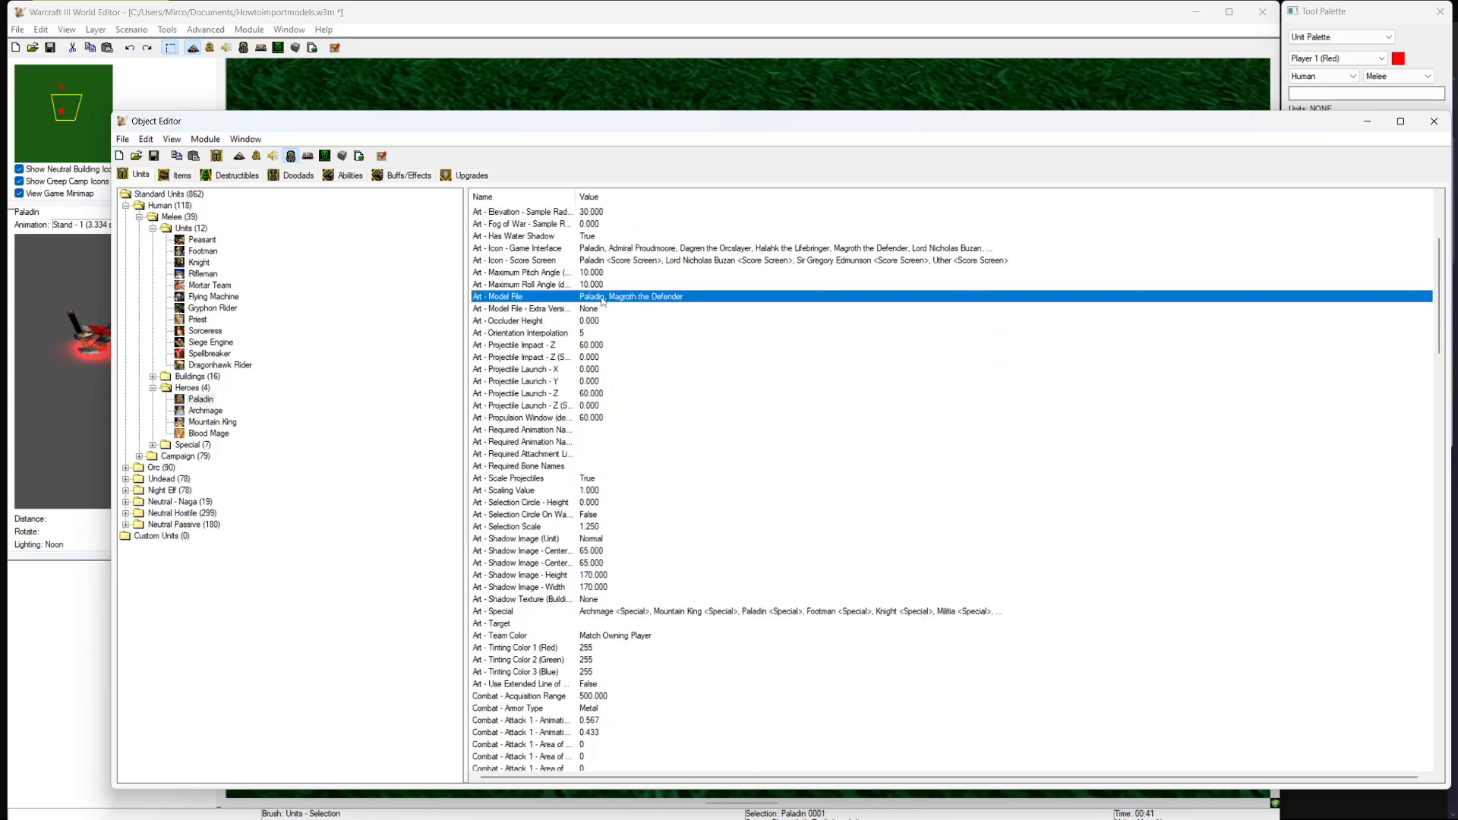
# - Set the Paladin's Art - Model File to the imported war3mapImported\DaemonV5.mdx
pyautogui.scroll(3)
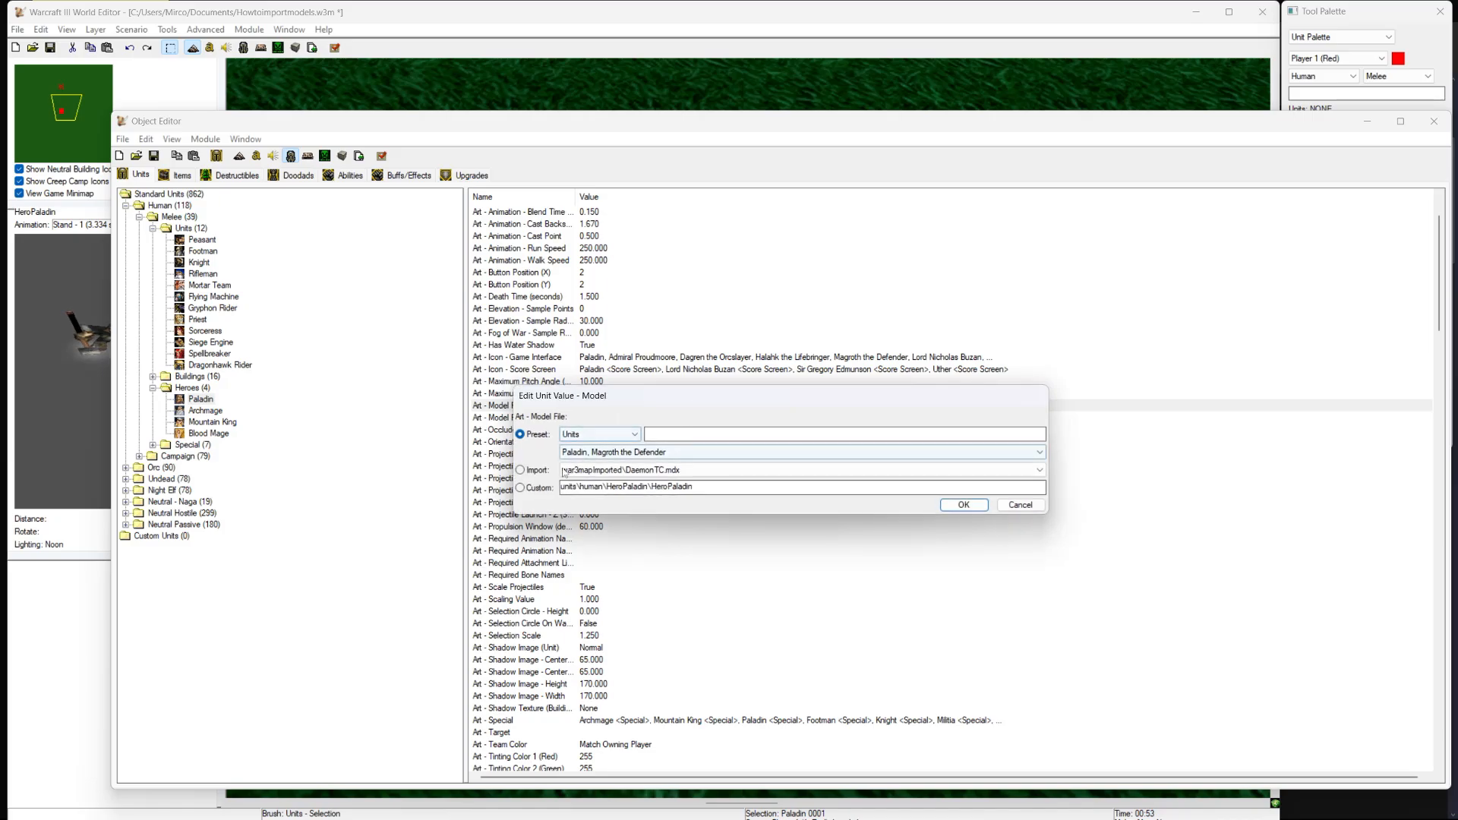
pyautogui.click(521, 468)
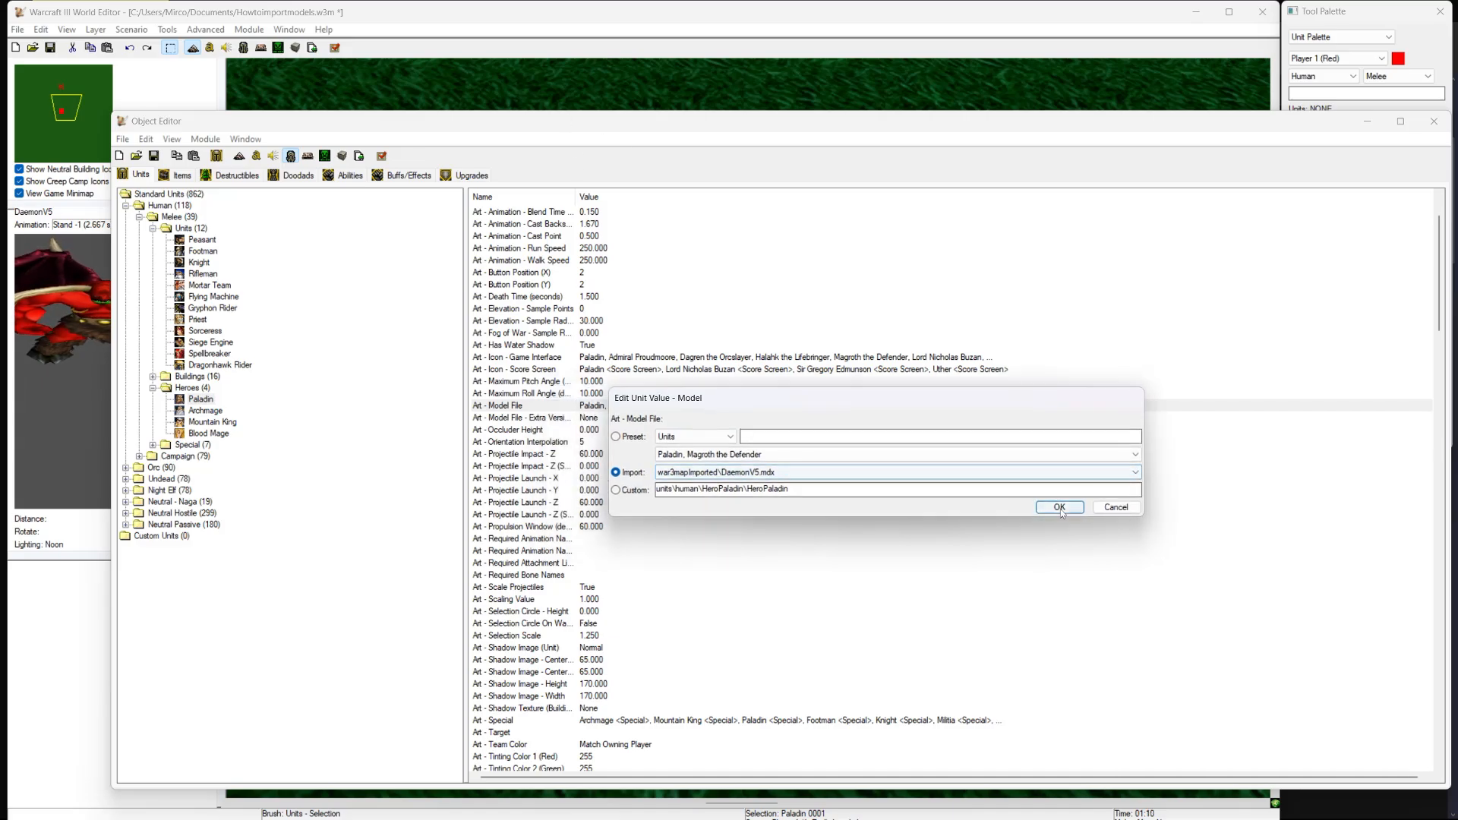
pyautogui.click(1060, 506)
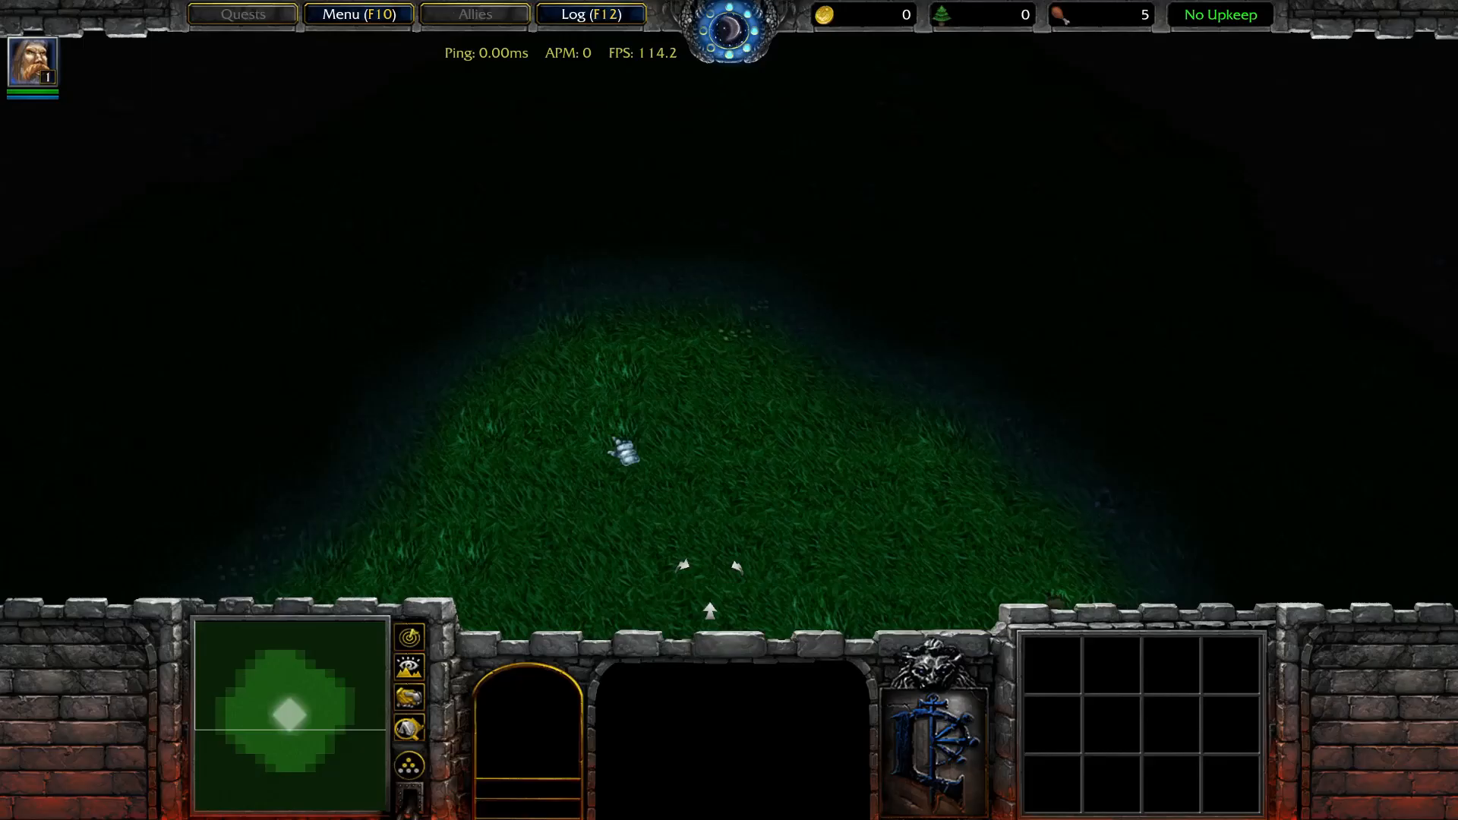
# - Select the Paladin hero in the test game and order it to move
pyautogui.click(753, 410)
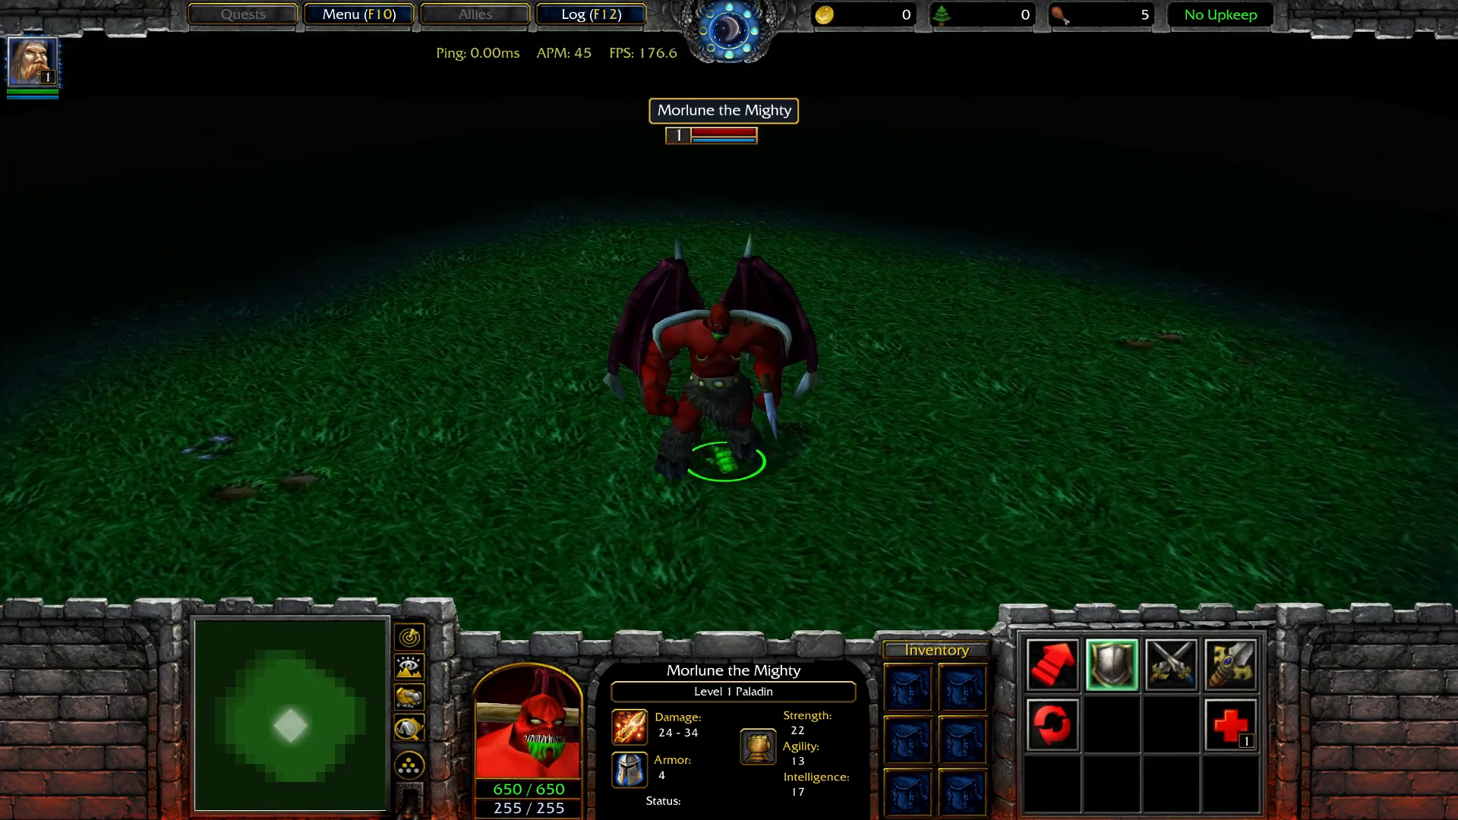
pyautogui.click(632, 363)
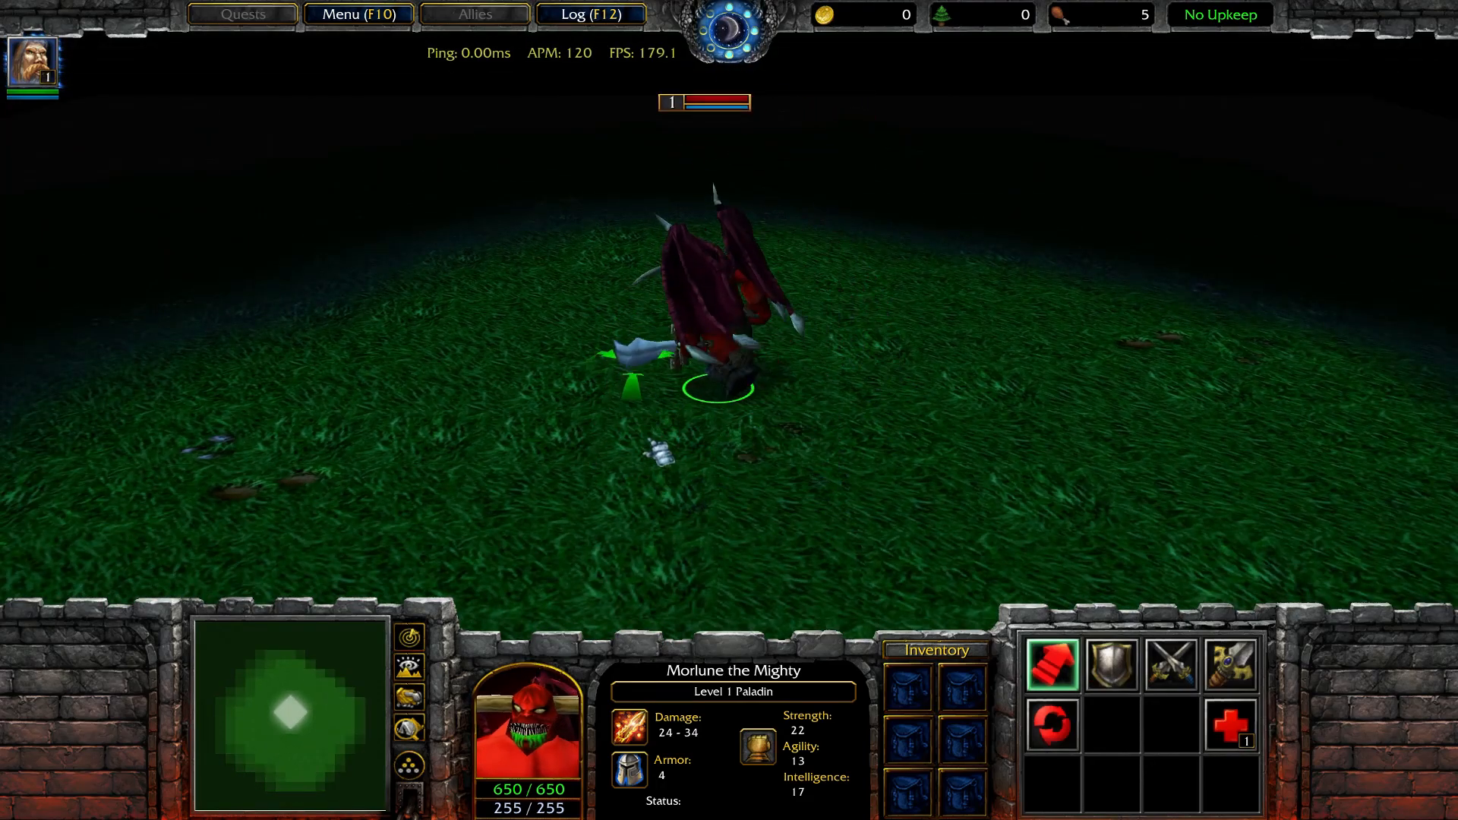